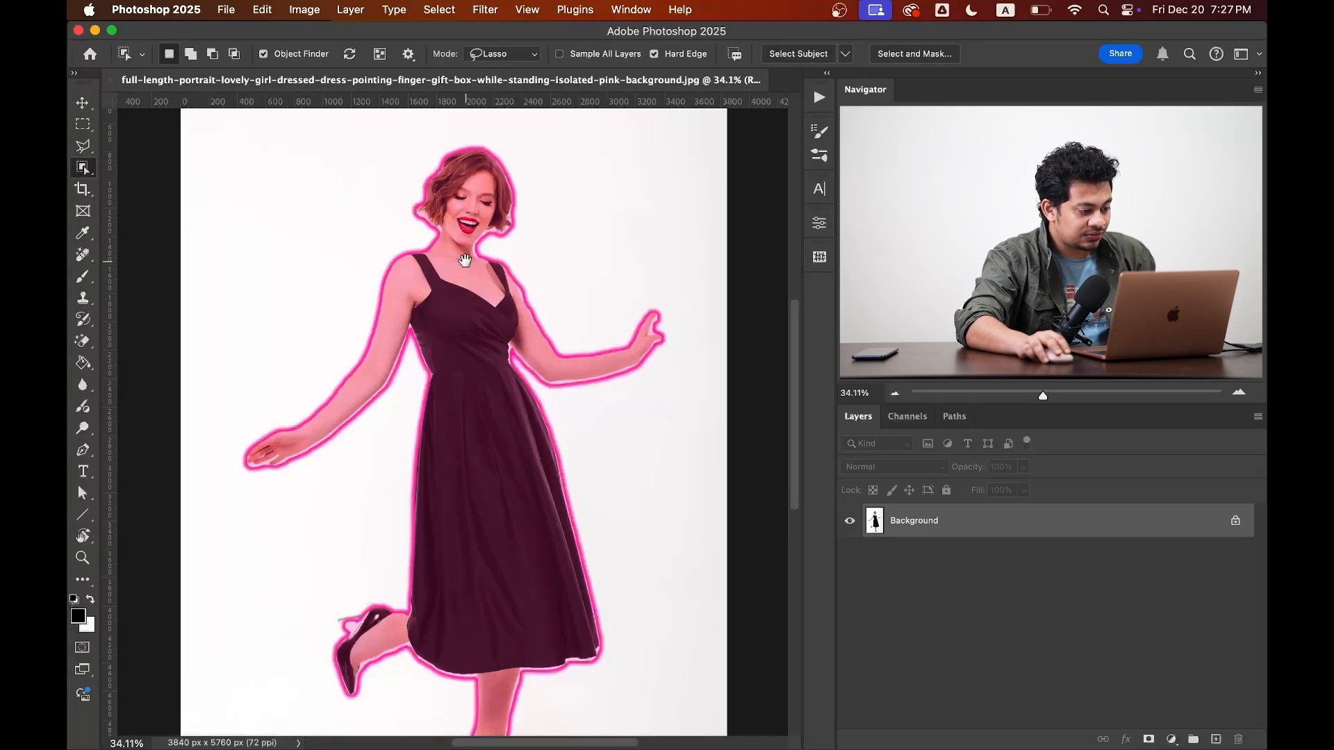
Set the Object Selection tool's mode to Lasso for outlining the dress.
click(502, 53)
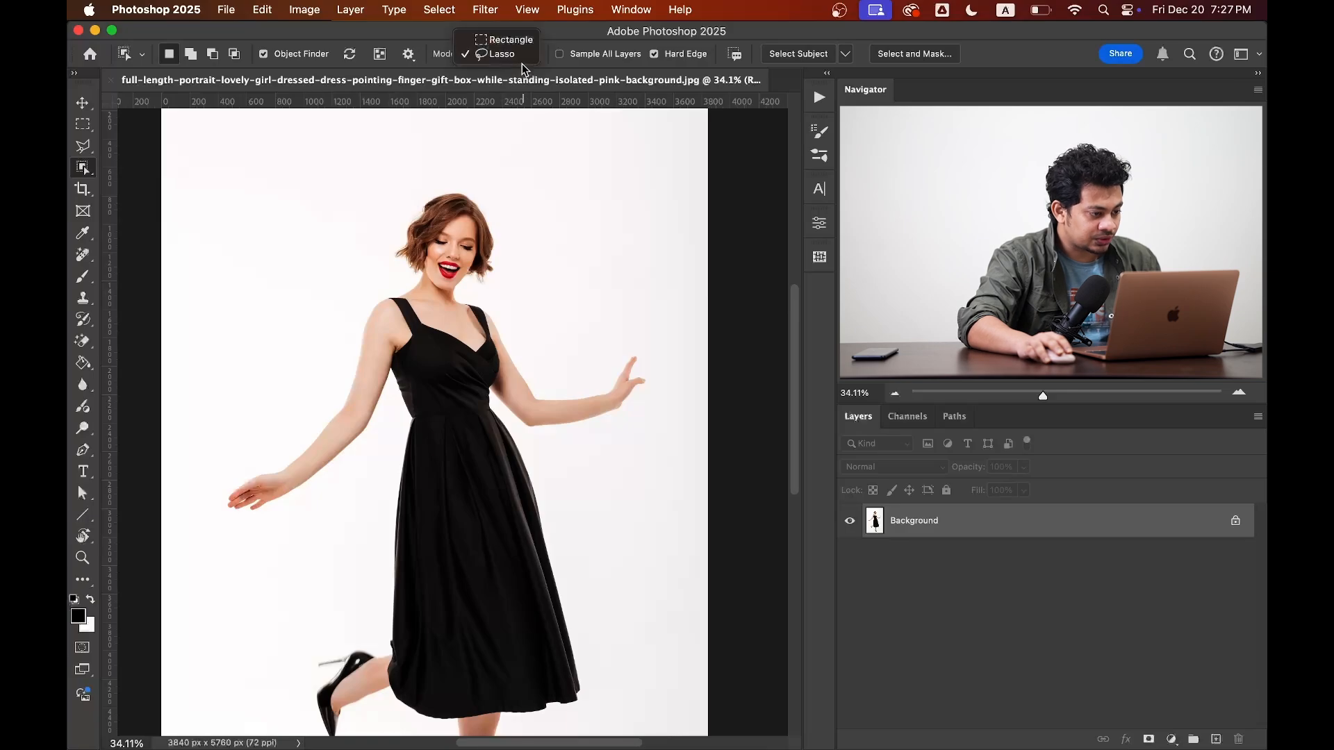
click(500, 54)
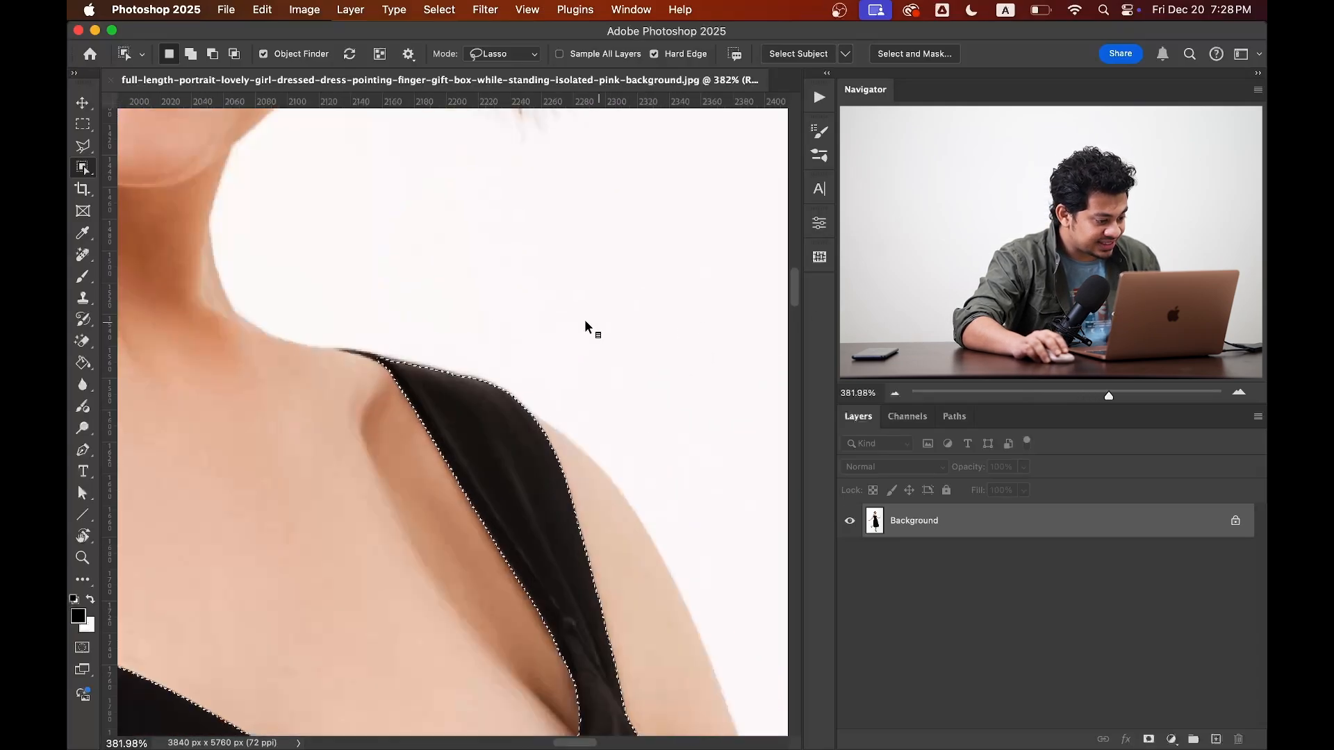
Touch up the dress selection freehand with the Lasso tool, Shift-adding stray edge areas.
click(82, 147)
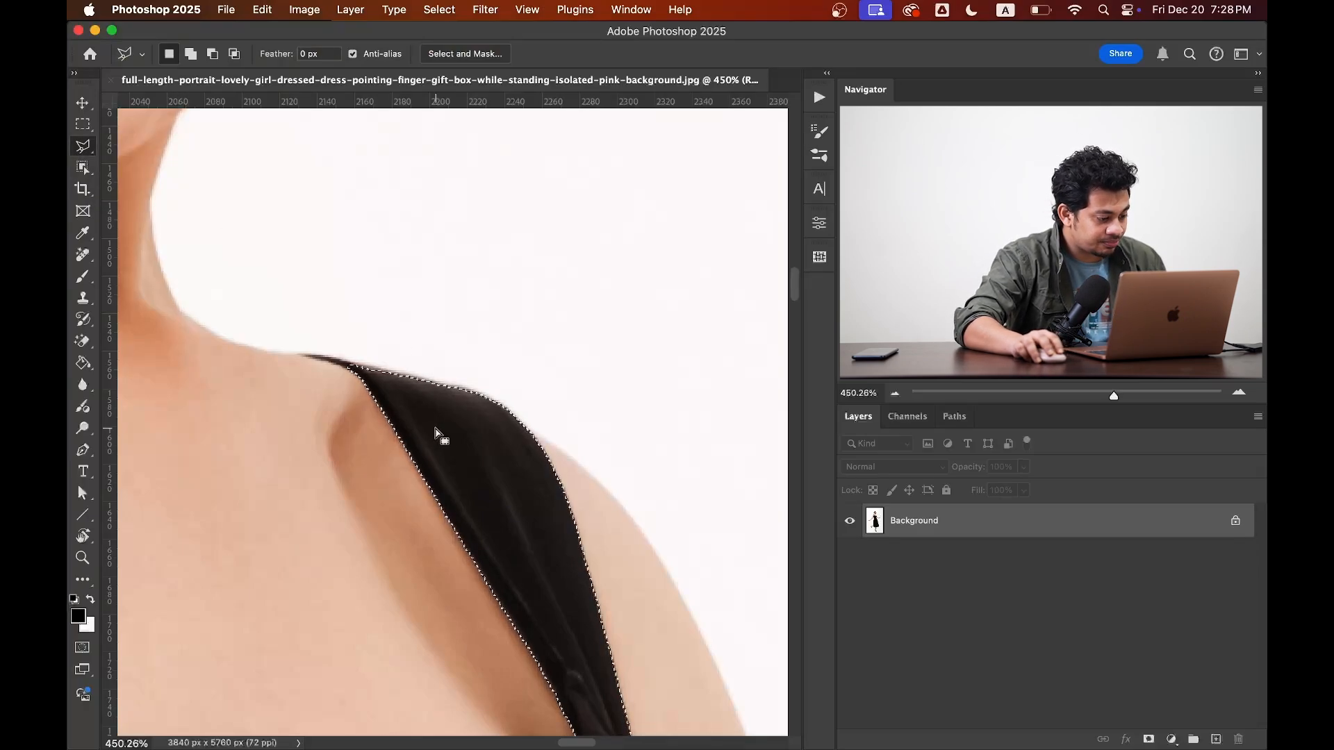
key(shift)
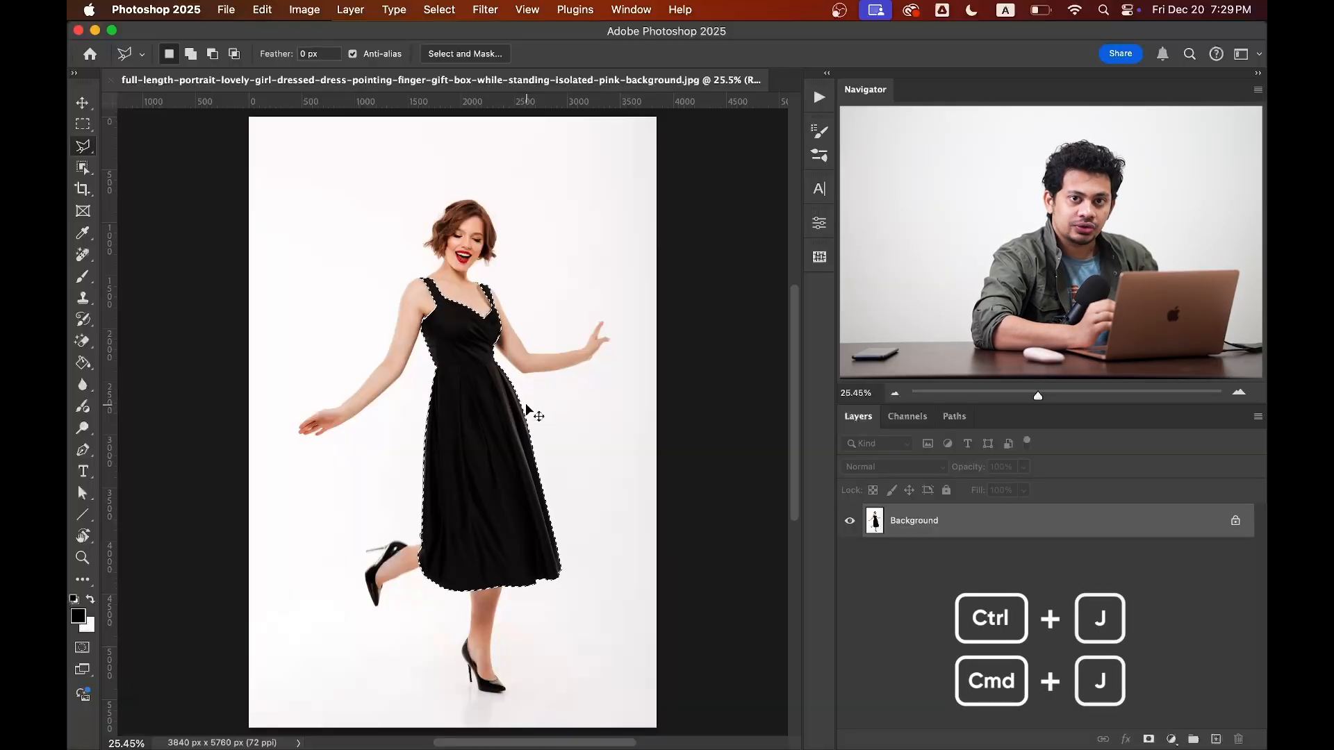
Copy the dress to its own layer, set Layer 1 copy to Multiply, and select Layer 1.
key(Cmd+J)
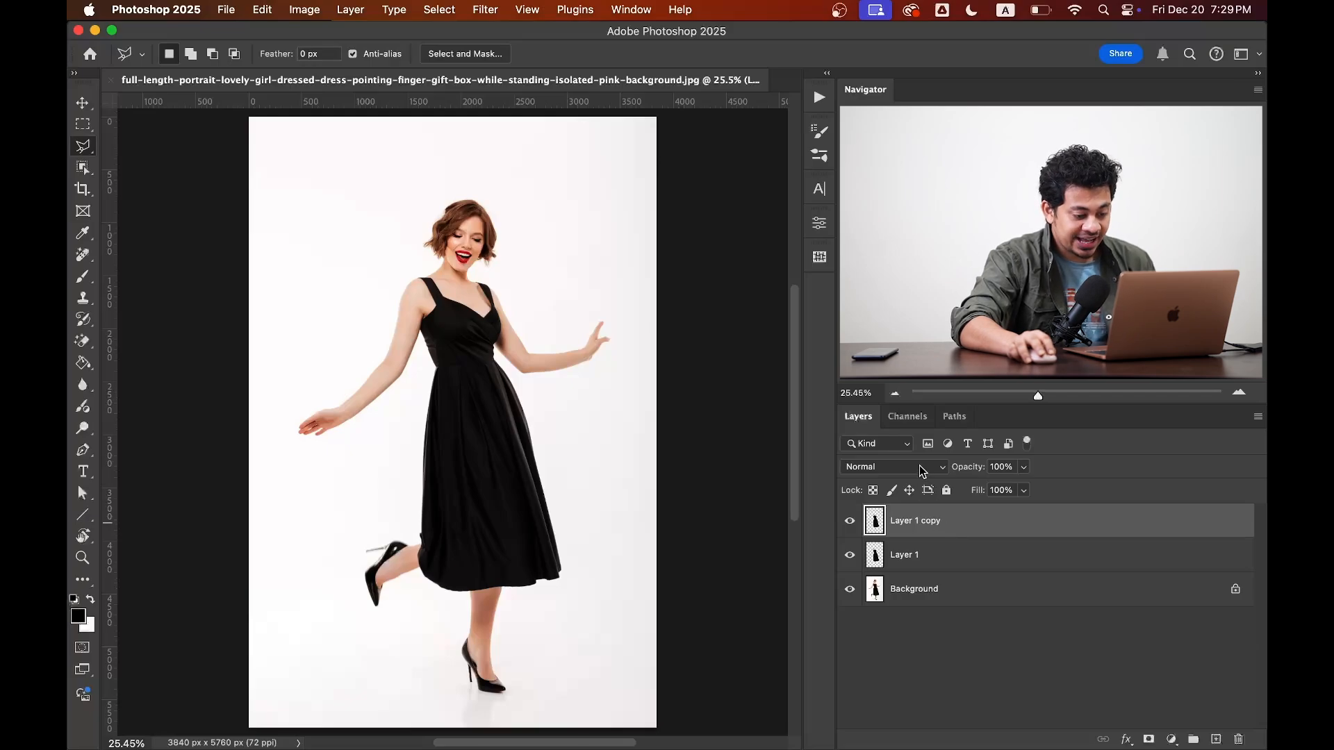
click(894, 466)
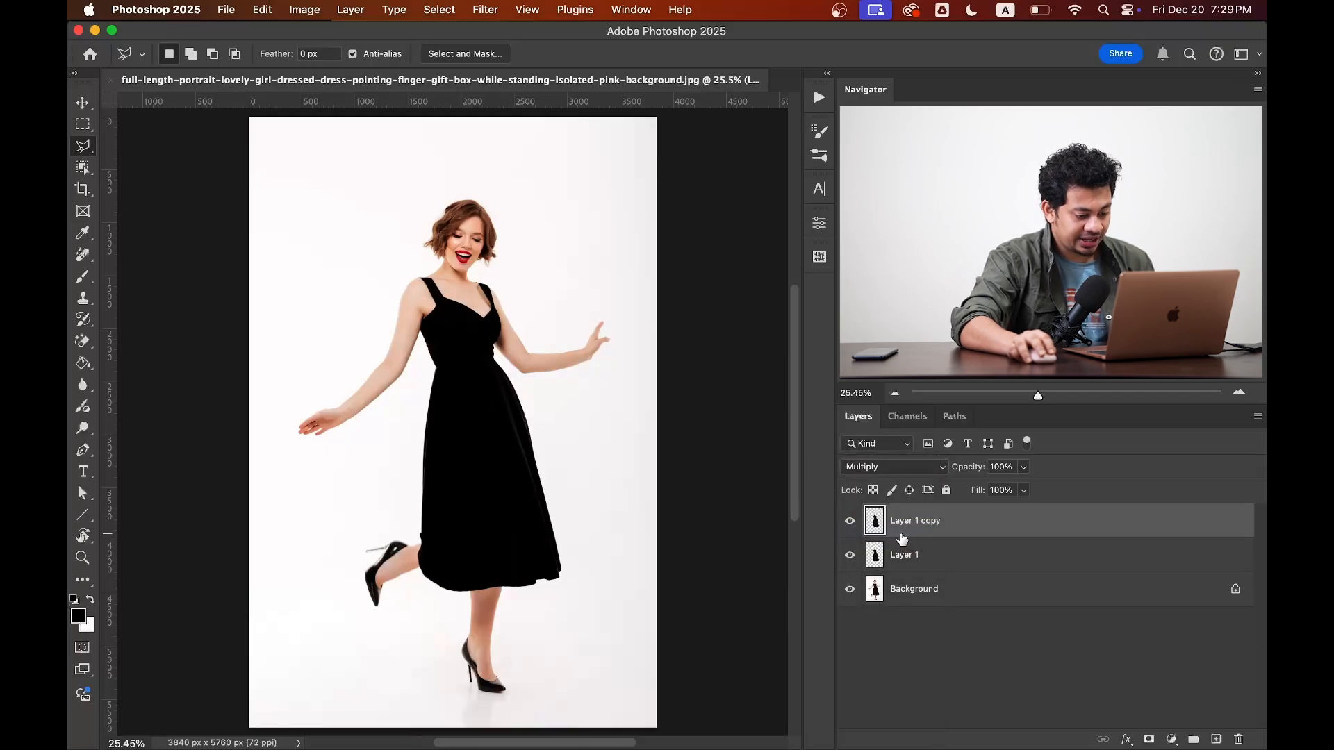
click(905, 554)
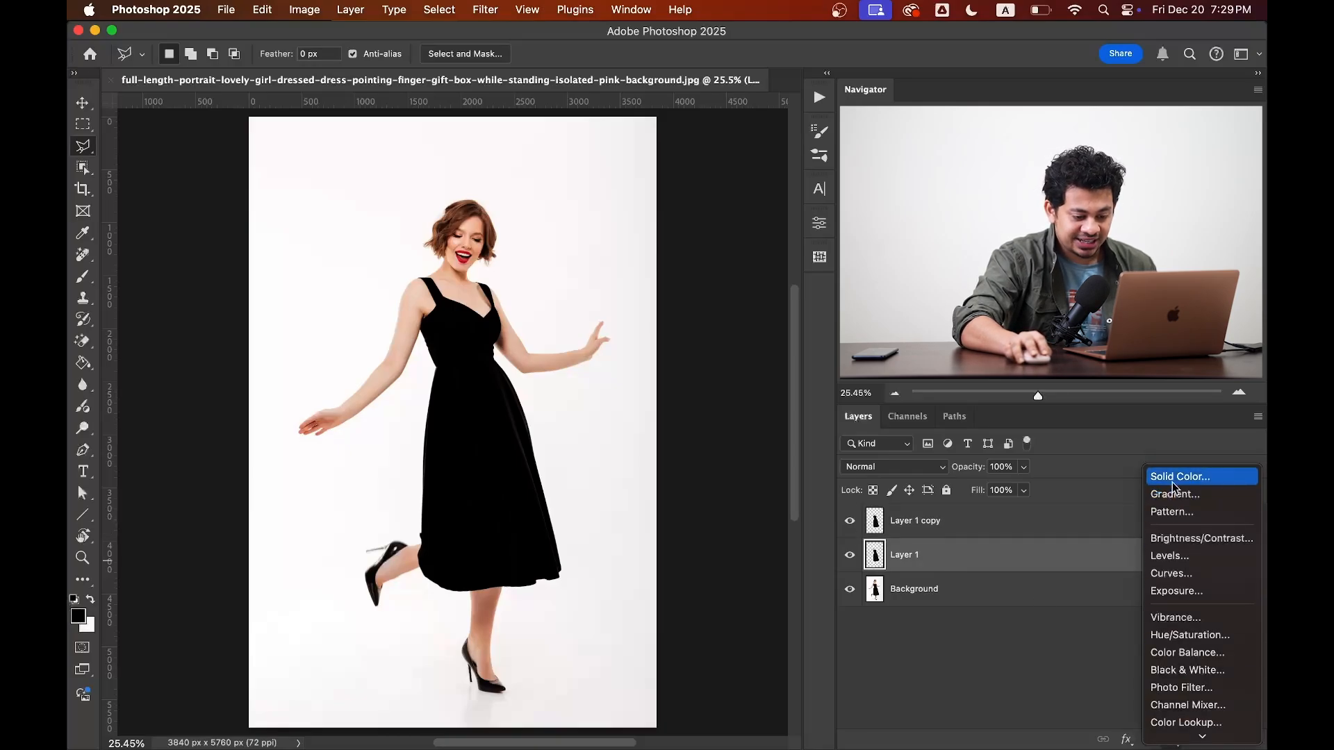
Add a pure red #ff0000 Solid Color fill and clip Color Fill 1 to Layer 1.
click(1178, 477)
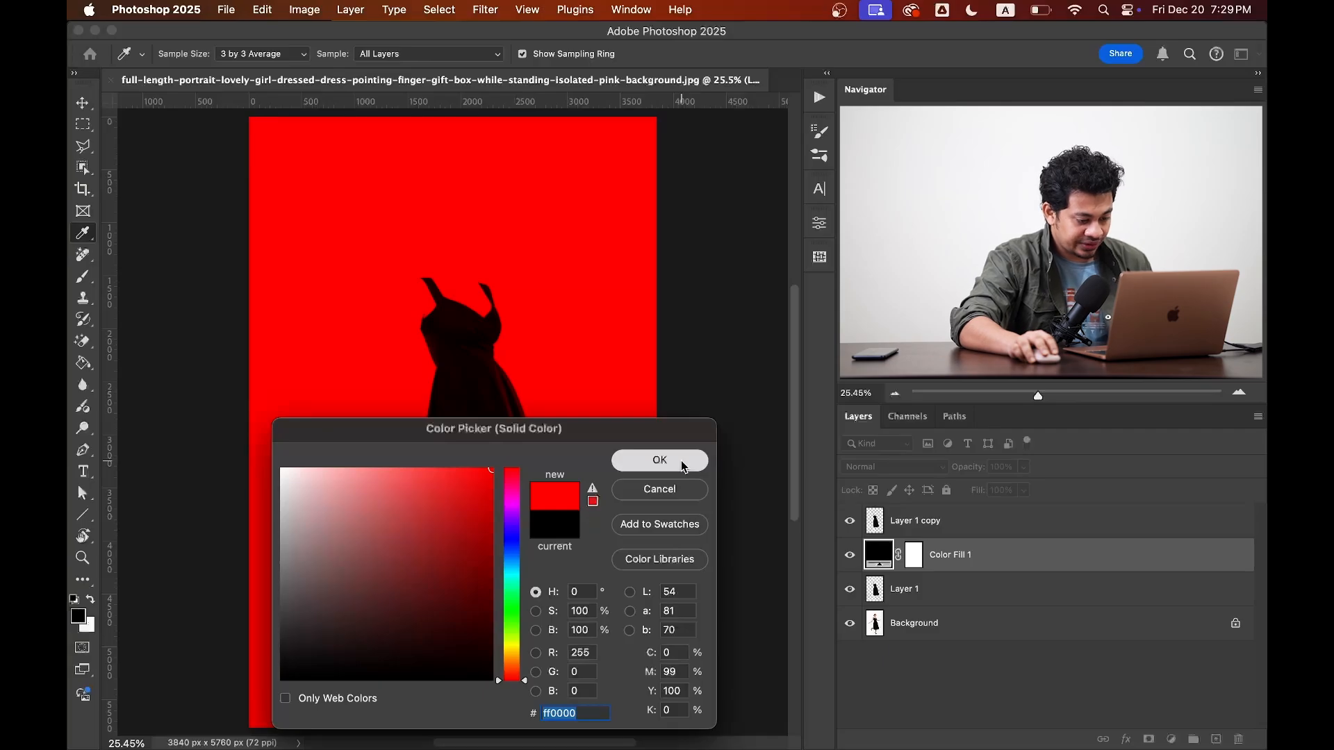
click(658, 459)
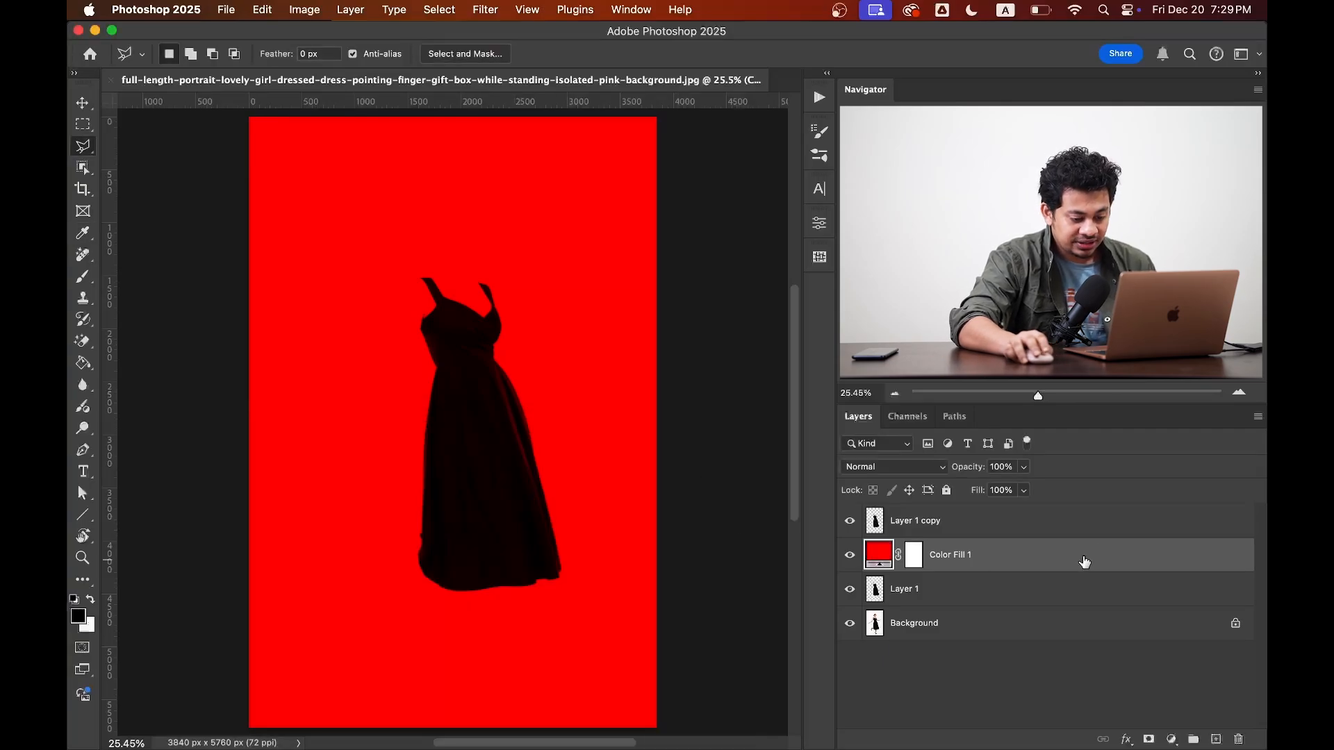
right_click(949, 554)
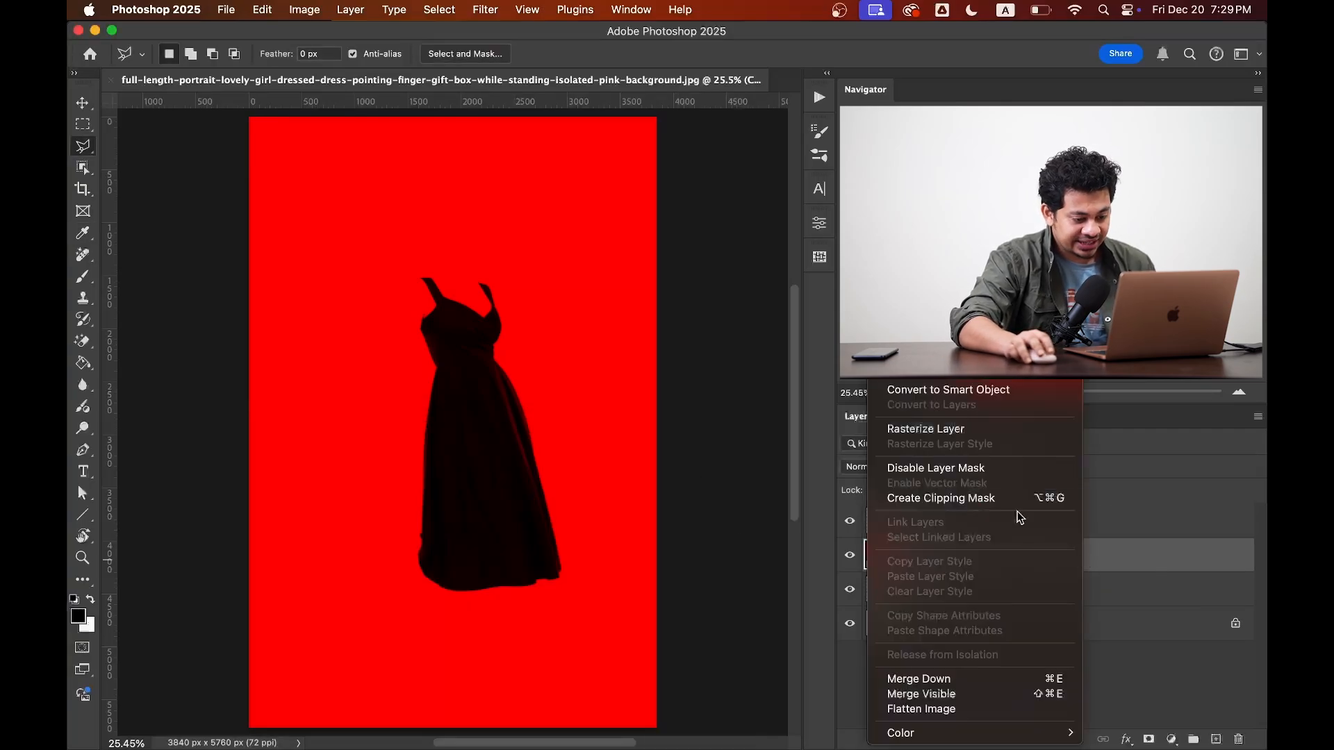
mouse_move(975, 507)
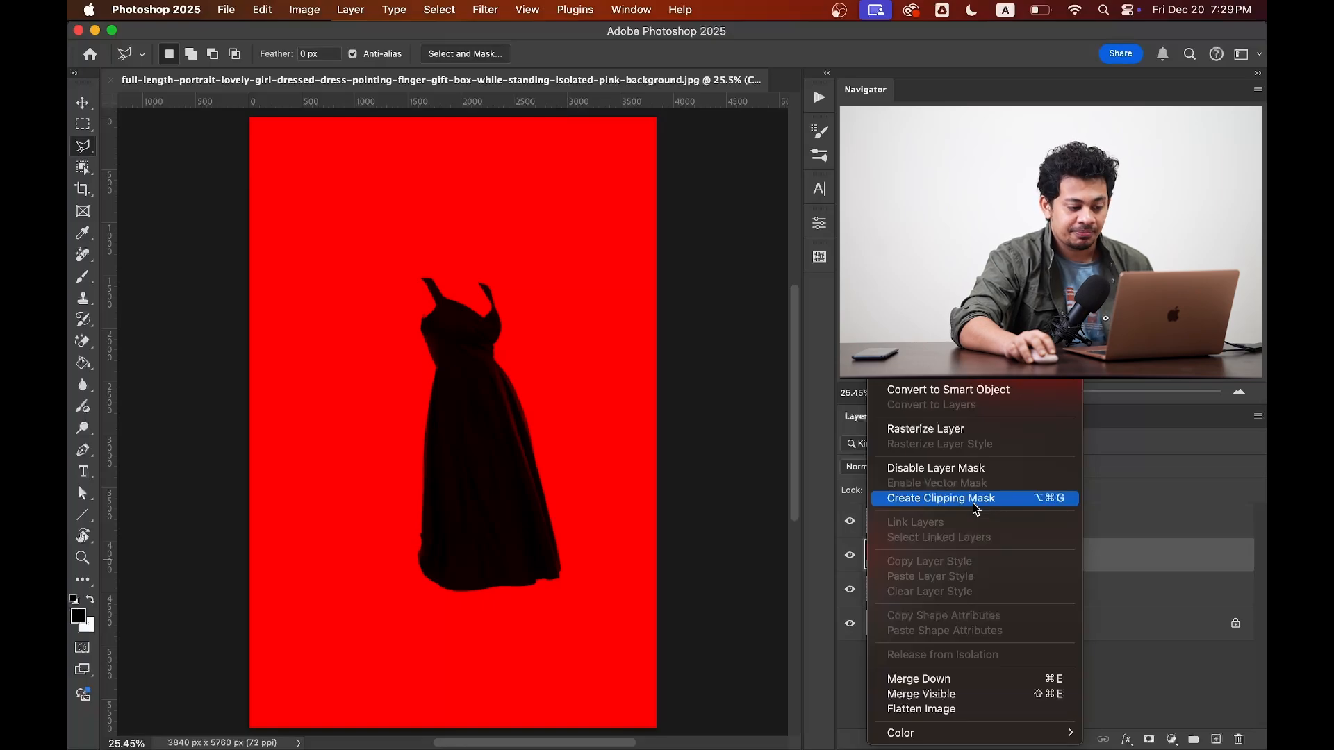
click(939, 497)
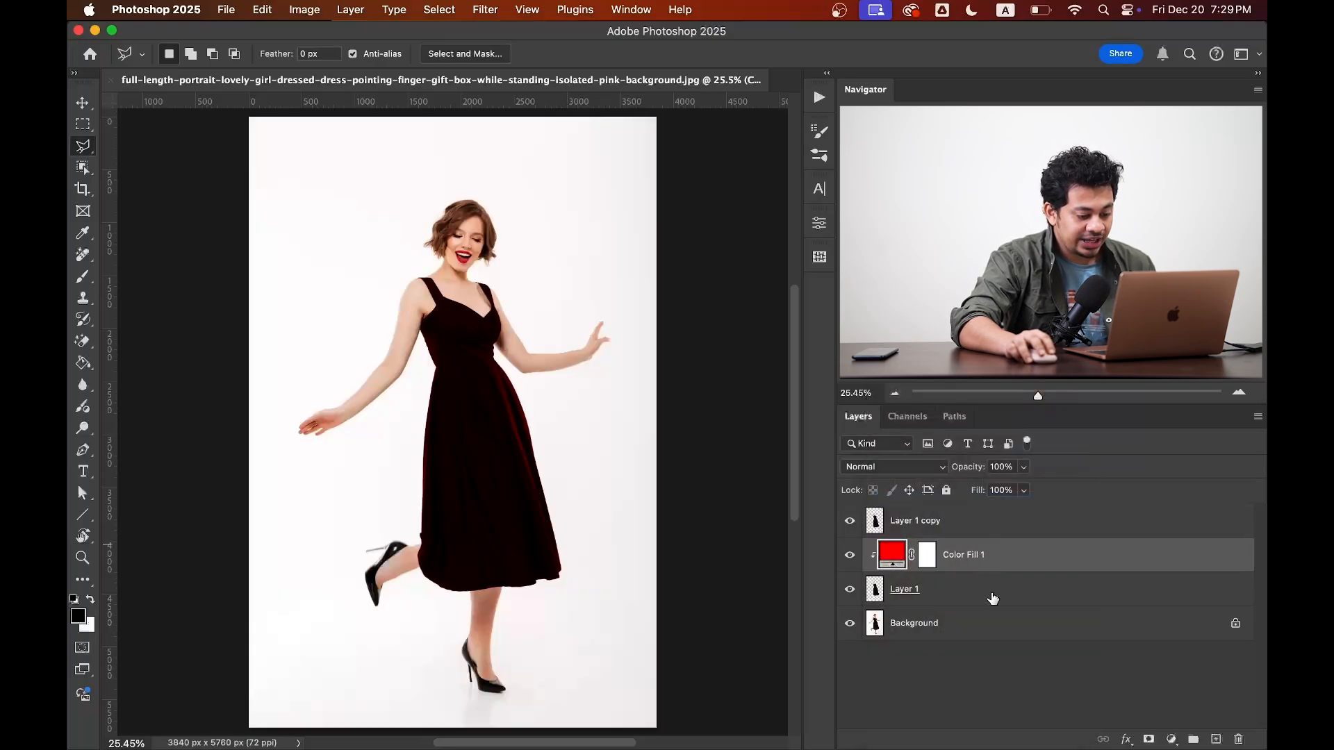
mouse_move(976, 593)
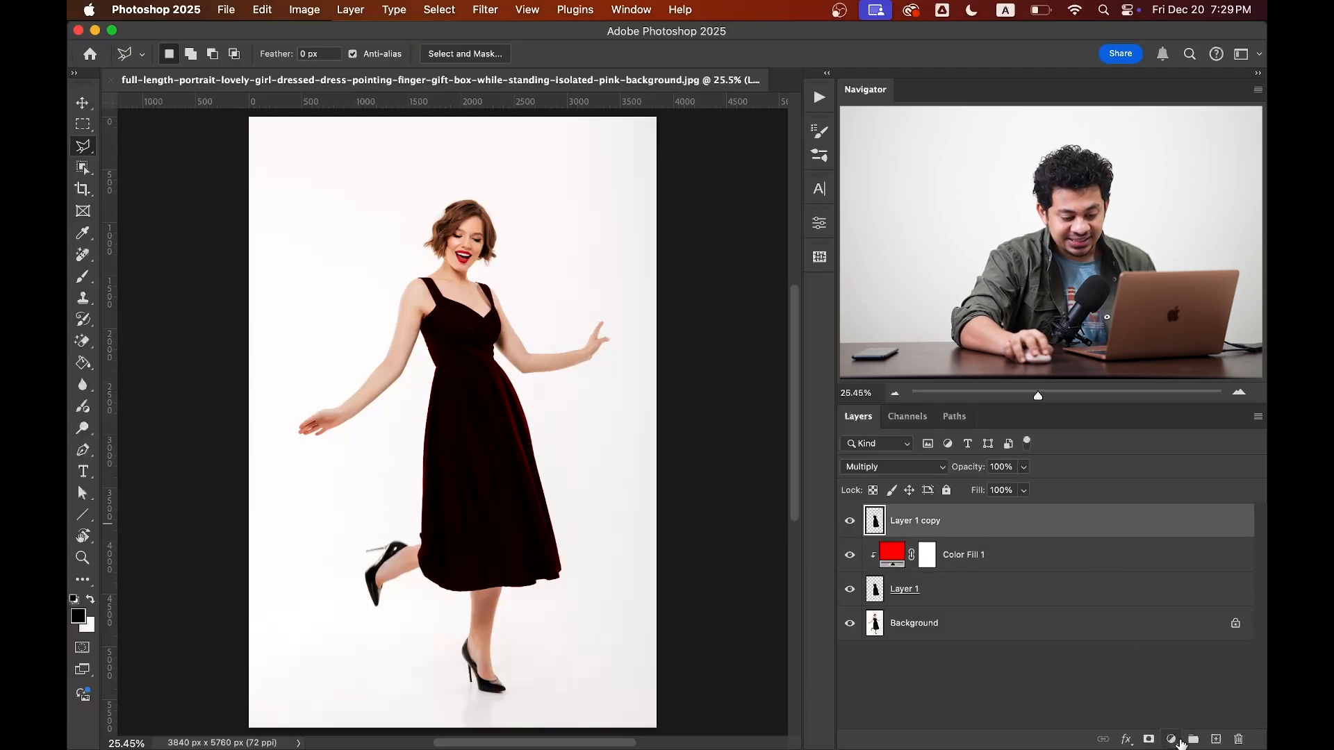
Add a Levels adjustment layer above the dress copy layer.
click(1171, 739)
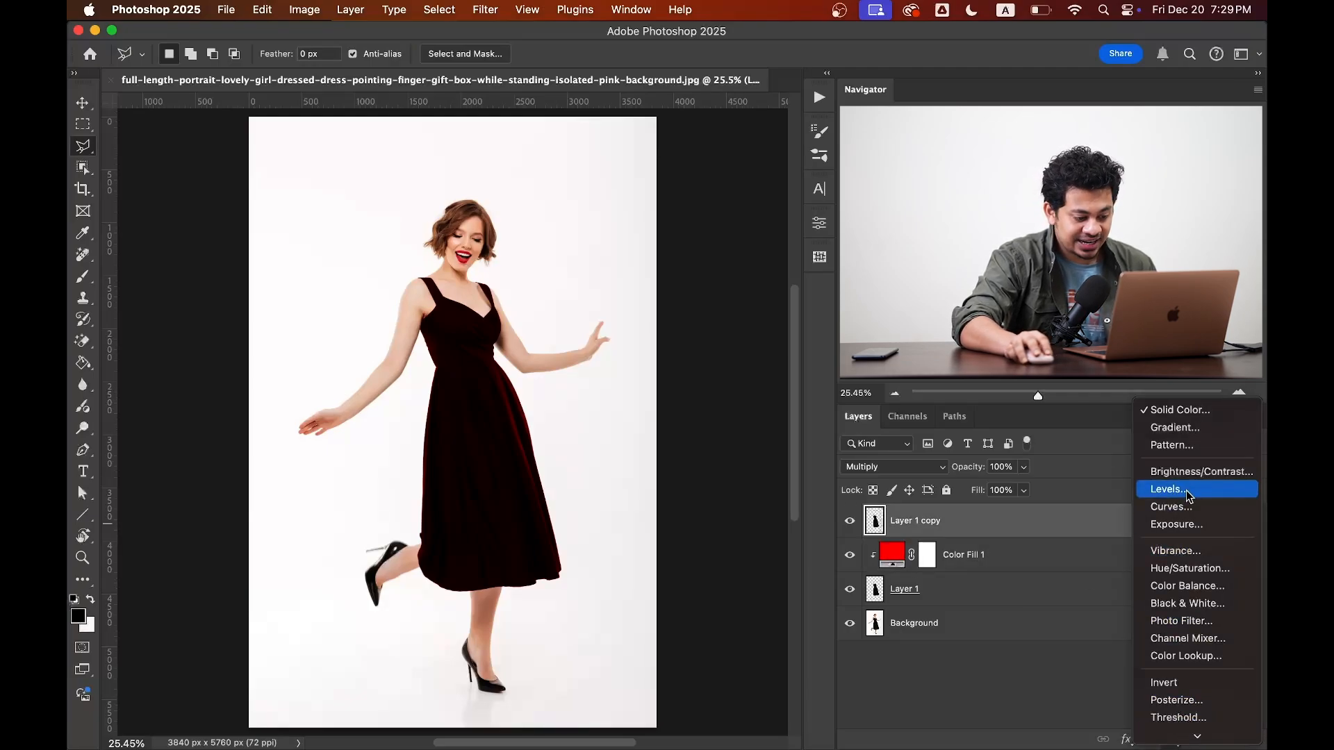
click(1166, 489)
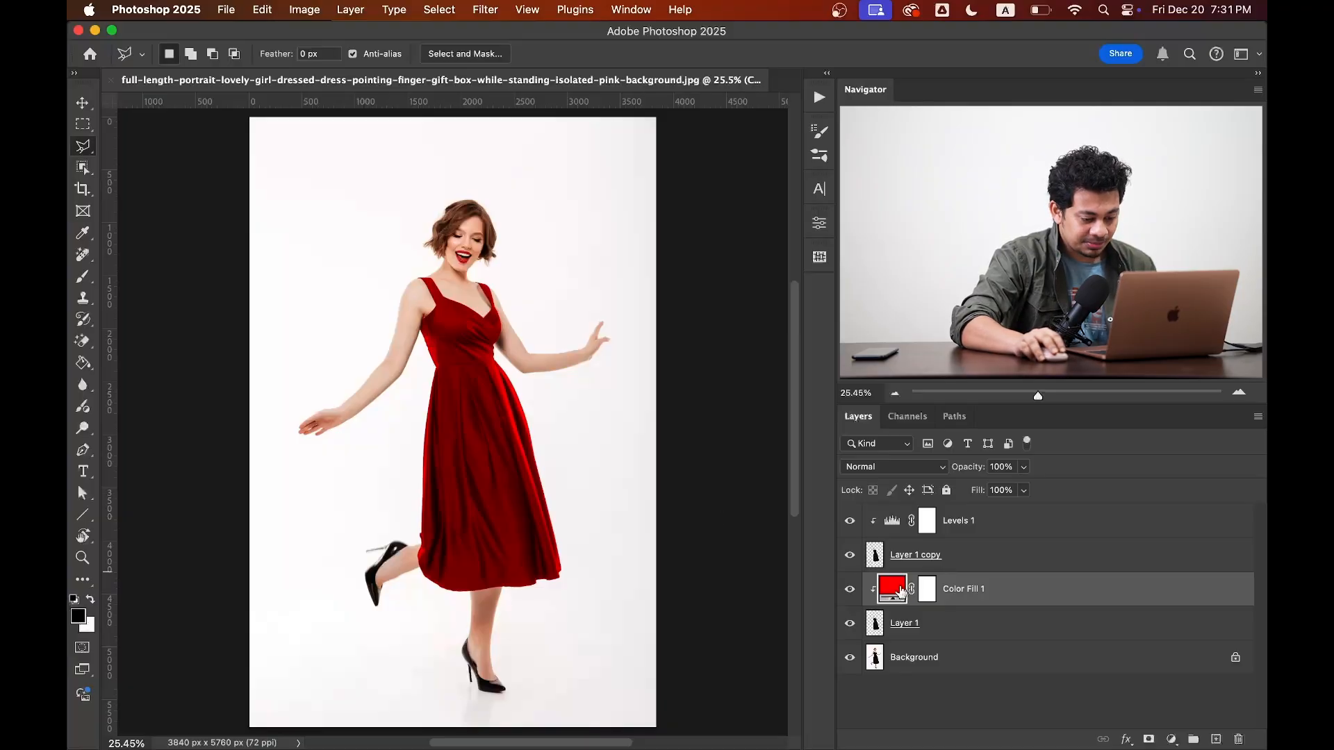
Change the Color Fill 1 colour from red to magenta #ff00f0.
double_click(892, 588)
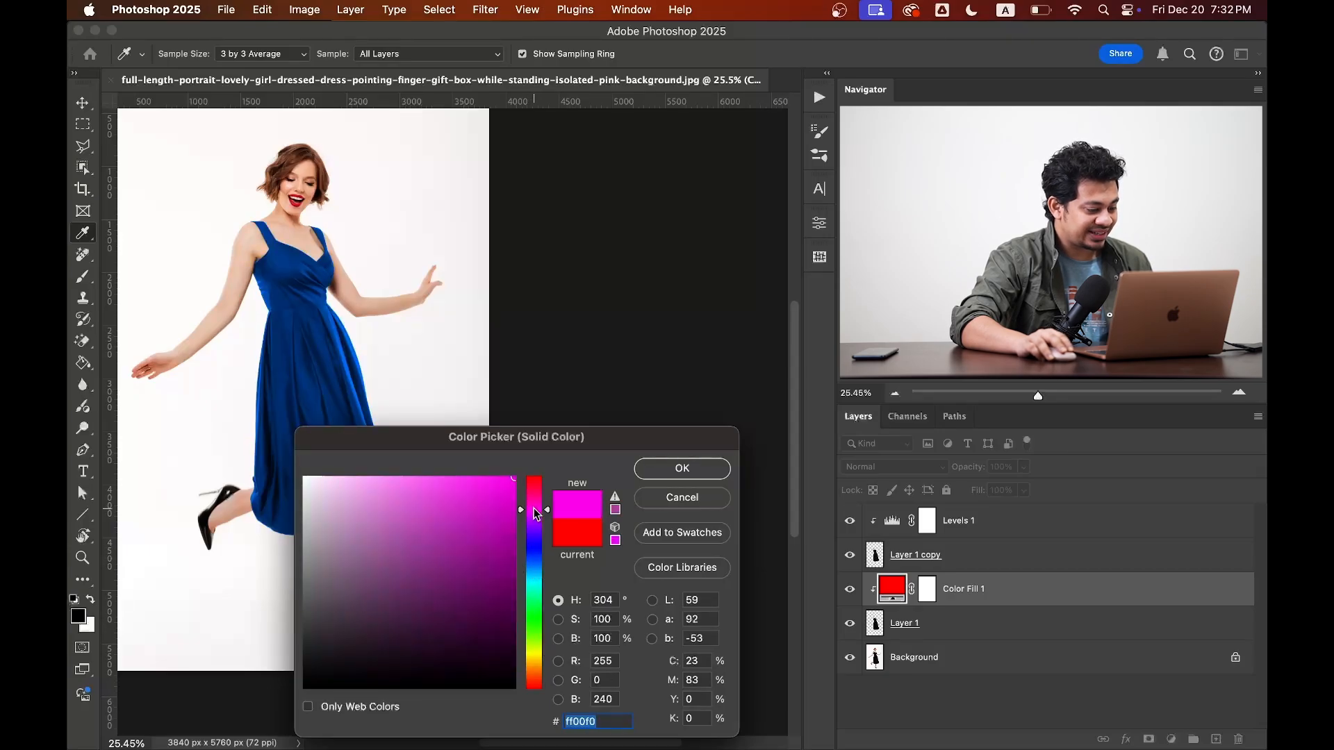
click(680, 468)
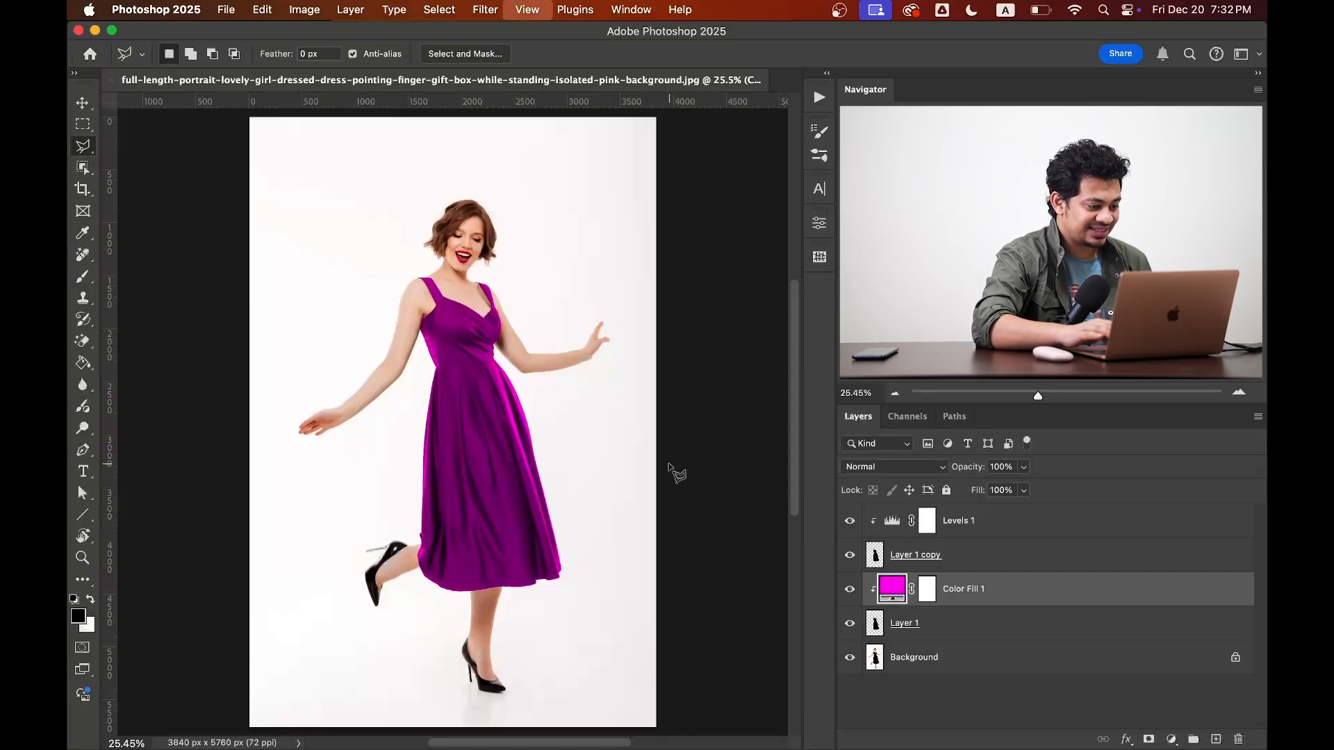